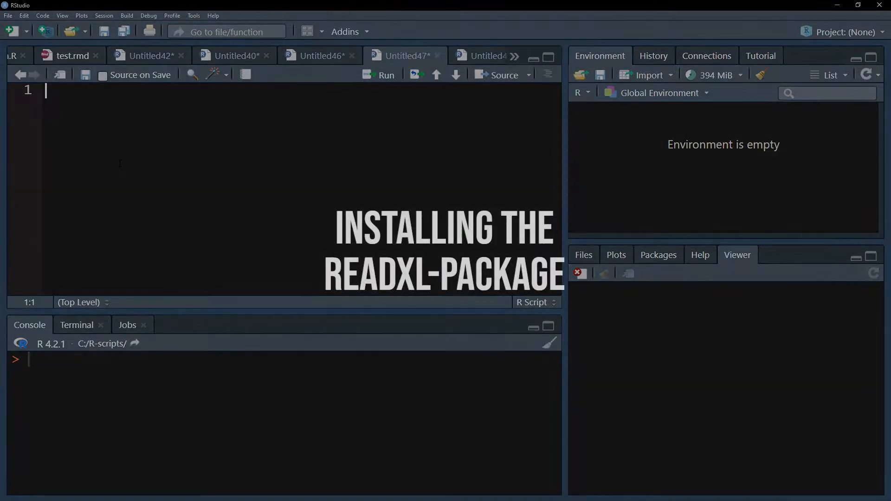
Write install.packages("readxl") and library(readxl) as the script's first two lines
{"action": "type", "text": "install."}
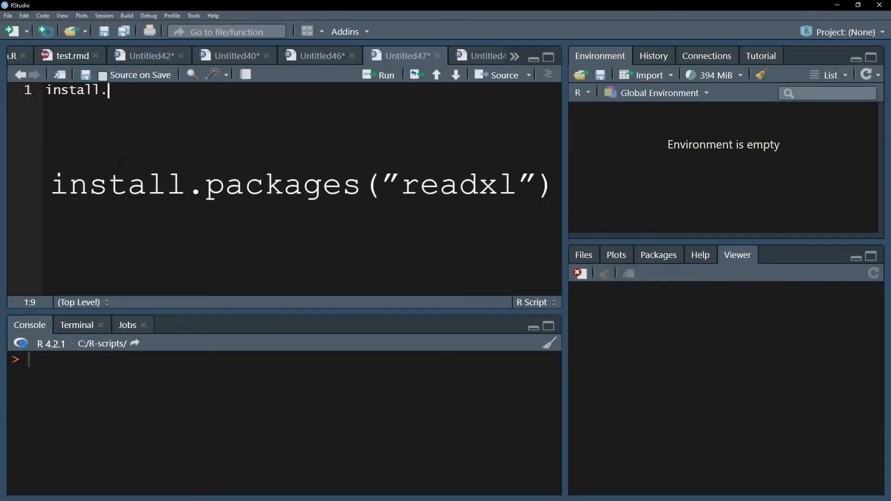
{"action": "type", "text": "packages(\"r\""}
{"action": "type", "text": "l"}
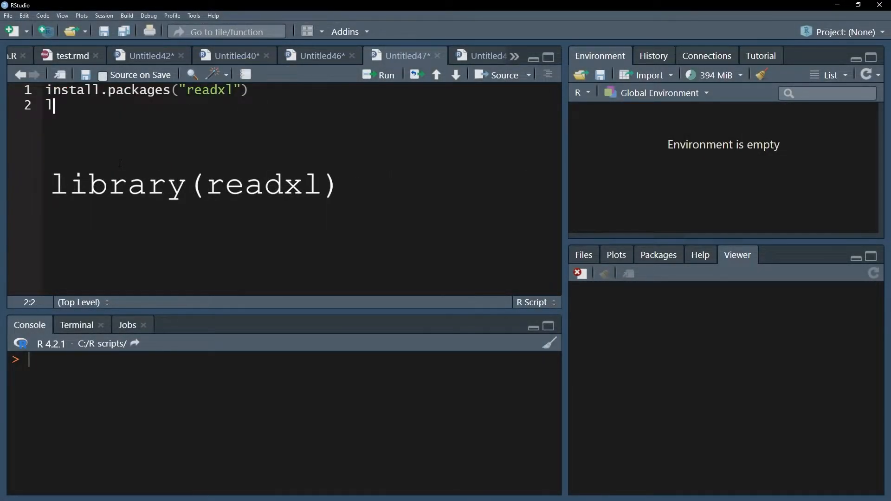
{"action": "type", "text": "ibrary(readxl"}
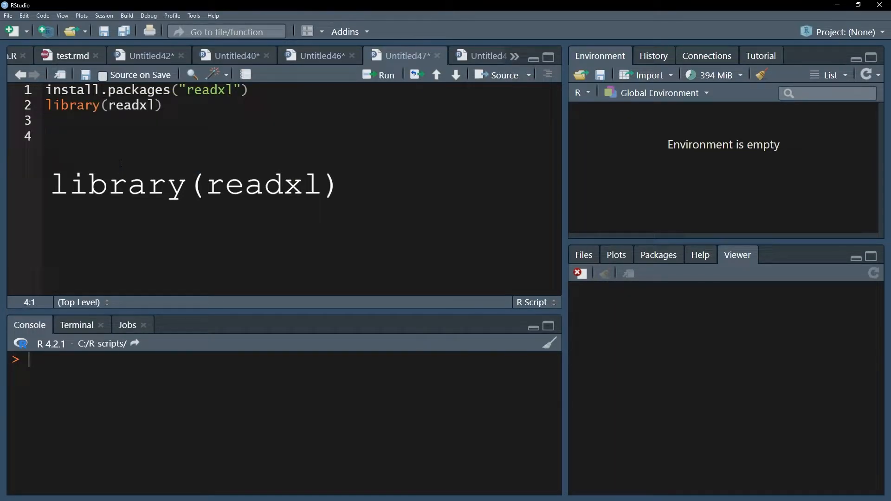
Add setwd("C:/R-scripts") to the script and run it in the console
{"action": "type", "text": "setw"}
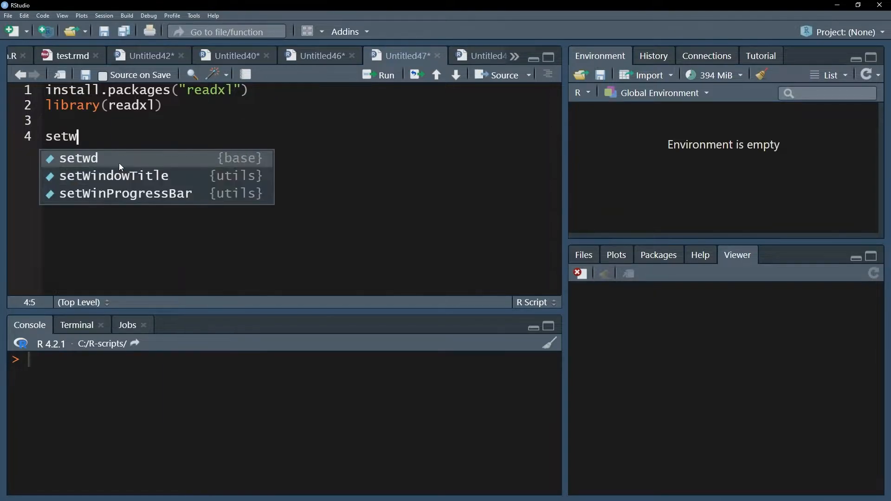
{"action": "left_click", "coordinate": [77, 157]}
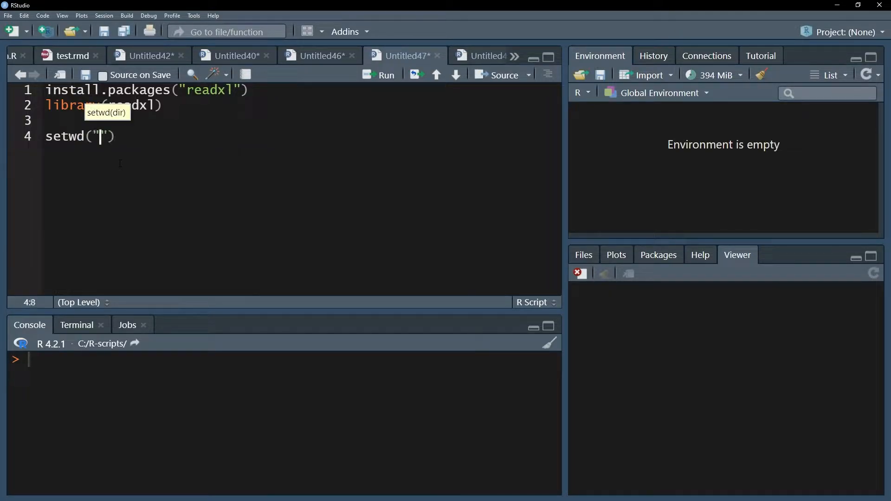
{"action": "type", "text": "C:/R"}
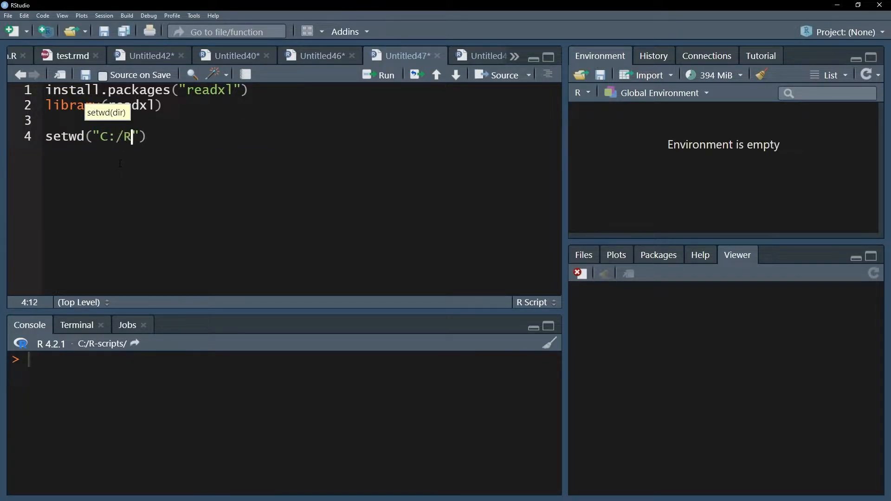
{"action": "type", "text": "-"}
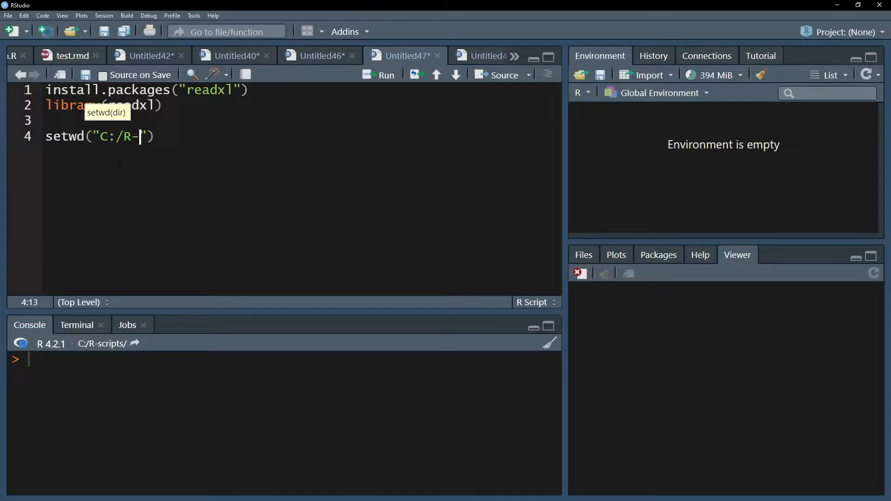
{"action": "type", "text": "scripts"}
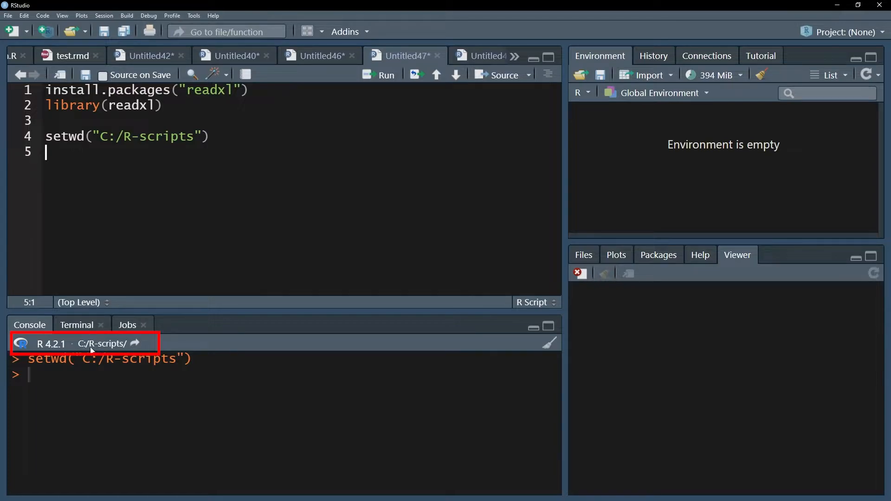
{"action": "key", "text": "Return"}
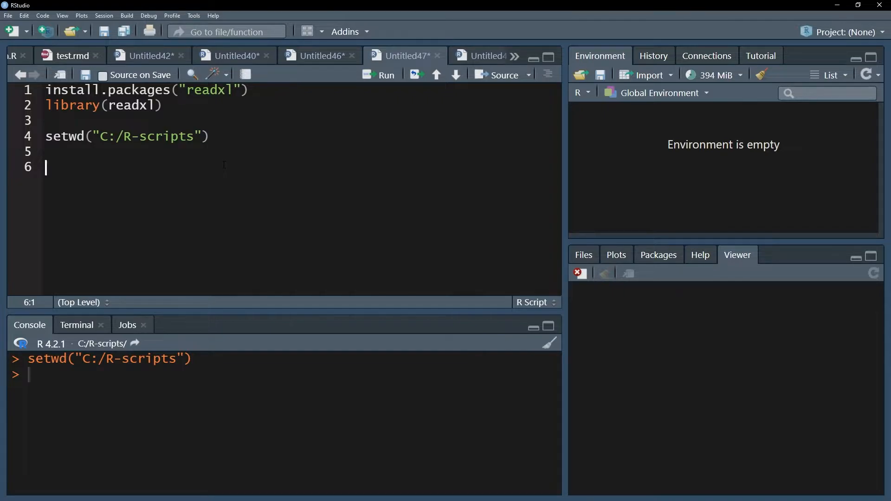
Add df <- read_excel("C:/R-scripts/data.xlsx") and run it to load df
{"action": "type", "text": "df <-"}
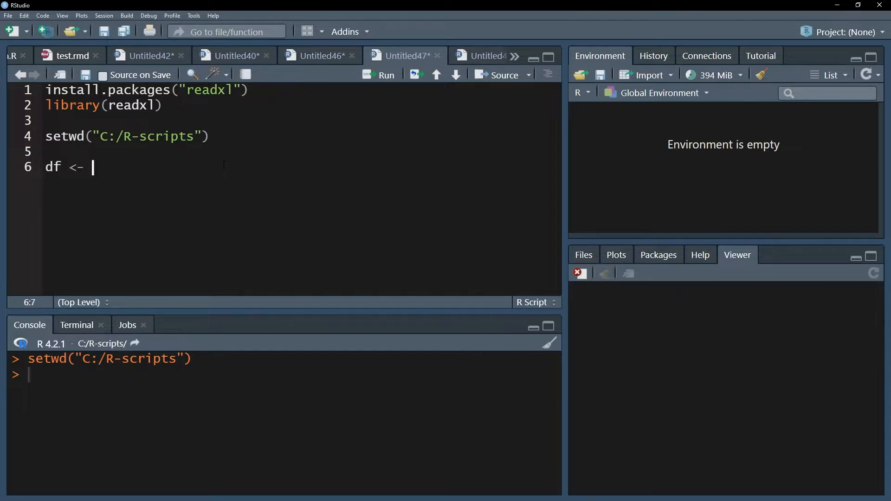
{"action": "type", "text": "read_"}
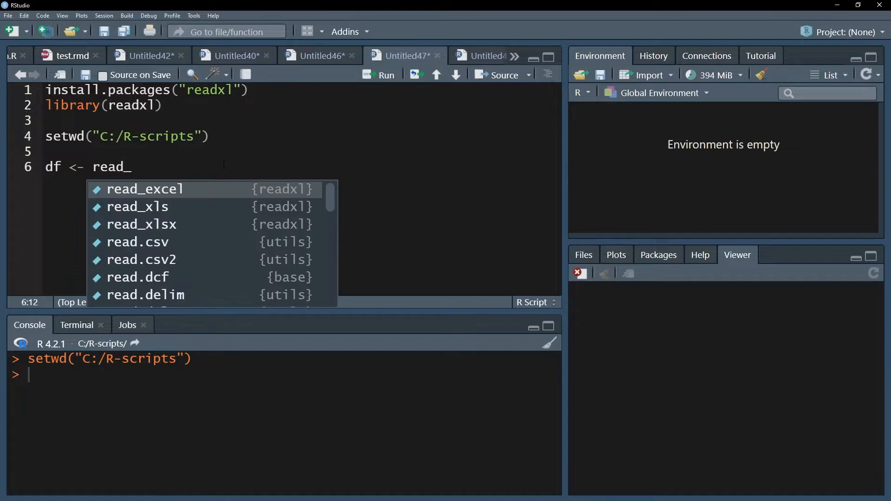
{"action": "left_click", "coordinate": [144, 190]}
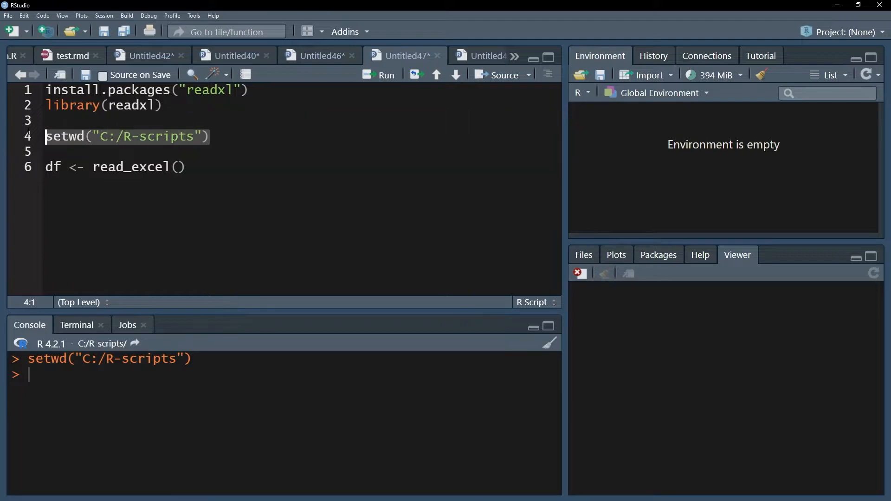
{"action": "left_click", "coordinate": [179, 167]}
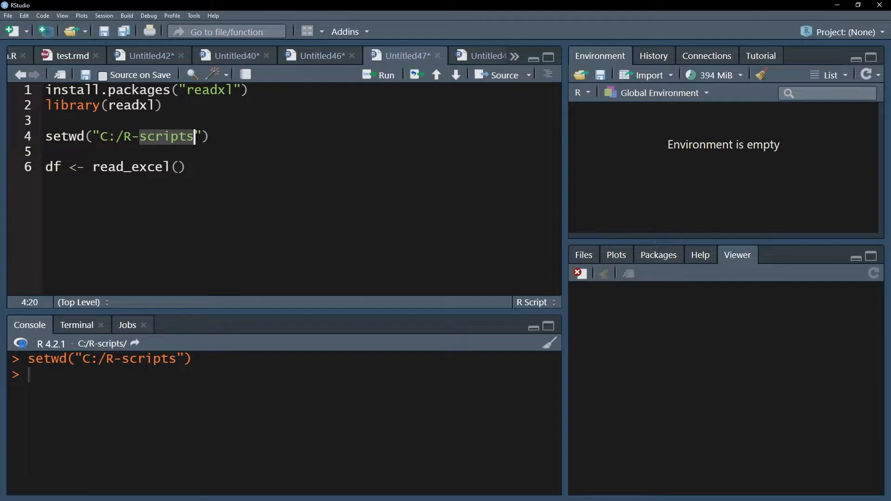
{"action": "left_click", "coordinate": [180, 167]}
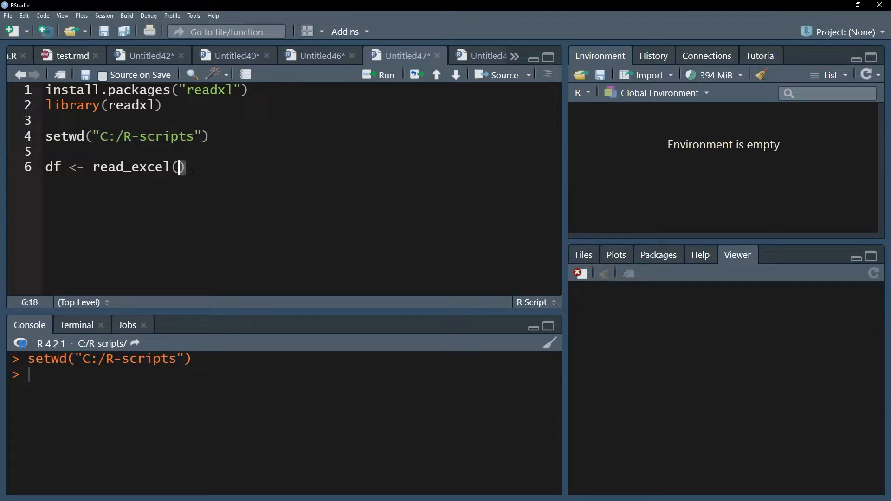
{"action": "type", "text": "\"C:/R-scripts/dat\""}
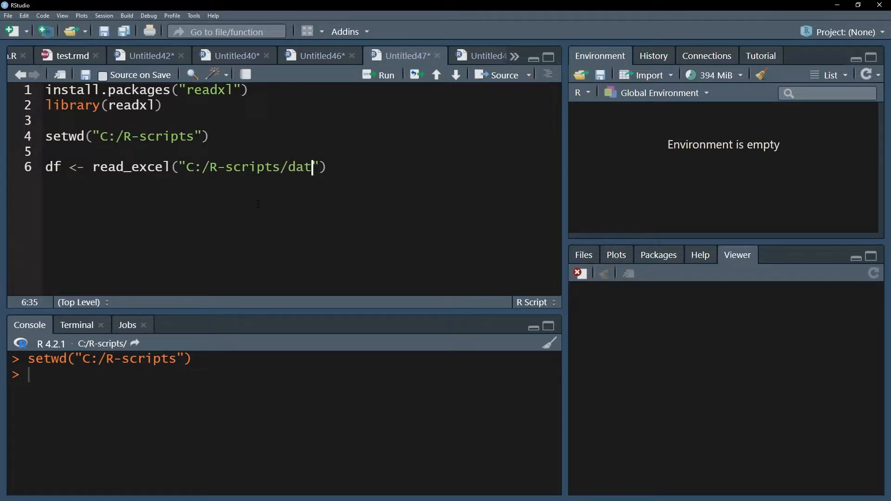
{"action": "type", "text": "a.xlsx"}
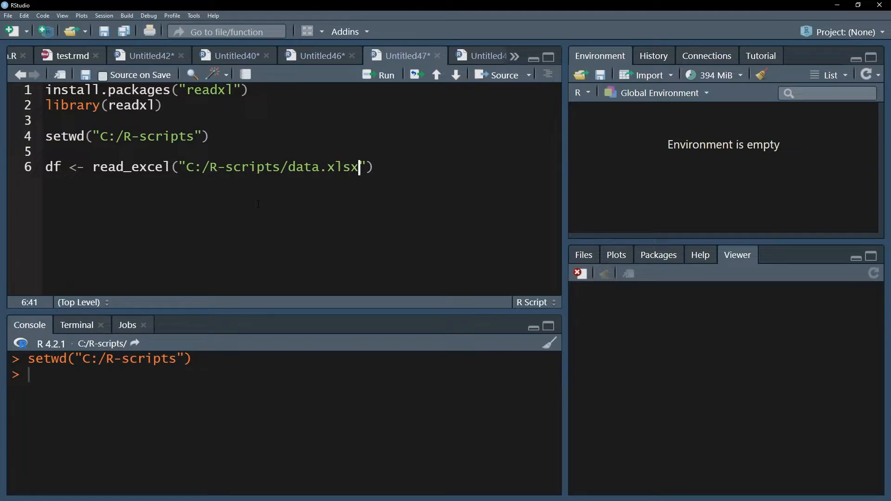
{"action": "left_click", "coordinate": [385, 75]}
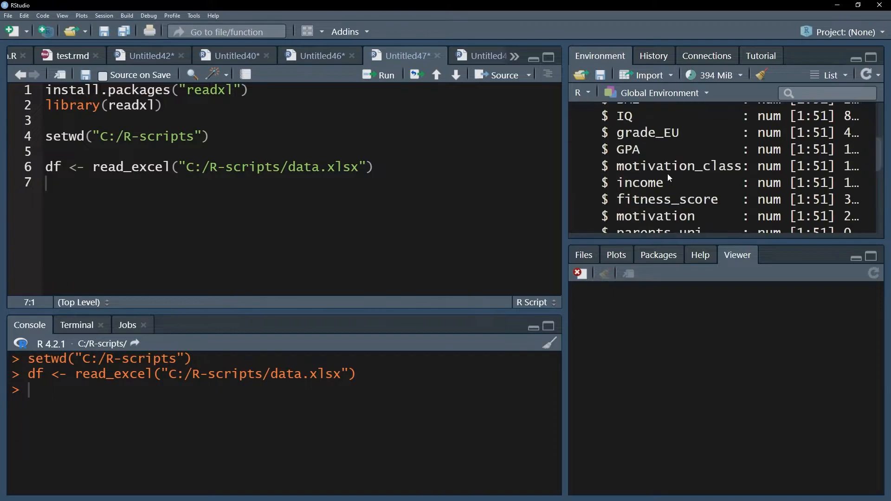
Run df2 <- read_excel(file.choose()) and cancel the file chooser without picking a file
{"action": "type", "text": "df2 <- read_excel("}
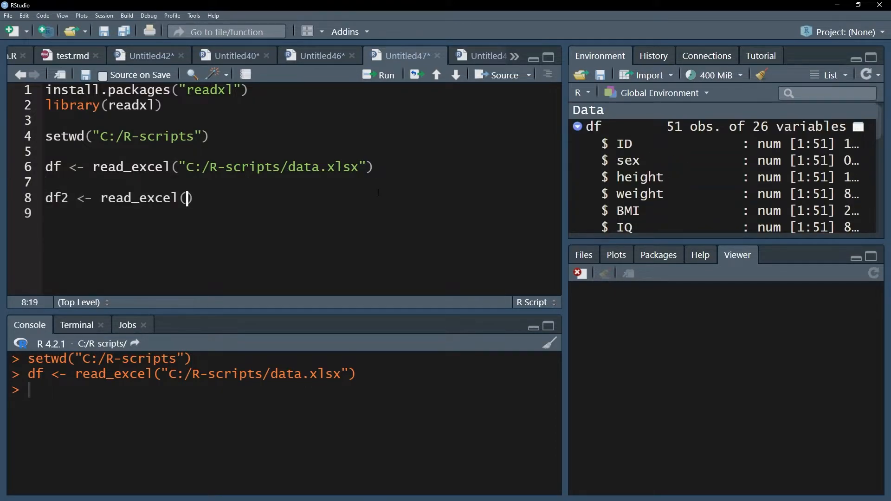
{"action": "type", "text": "file.choose("}
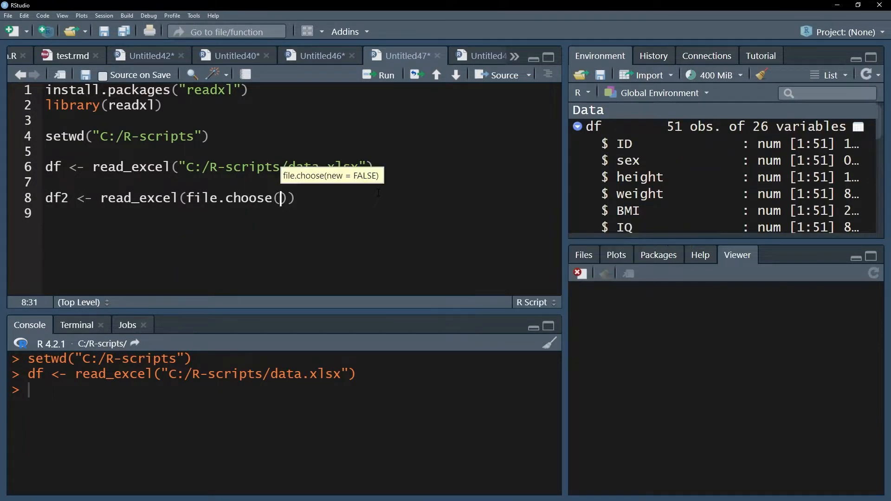
{"action": "left_click", "coordinate": [385, 74]}
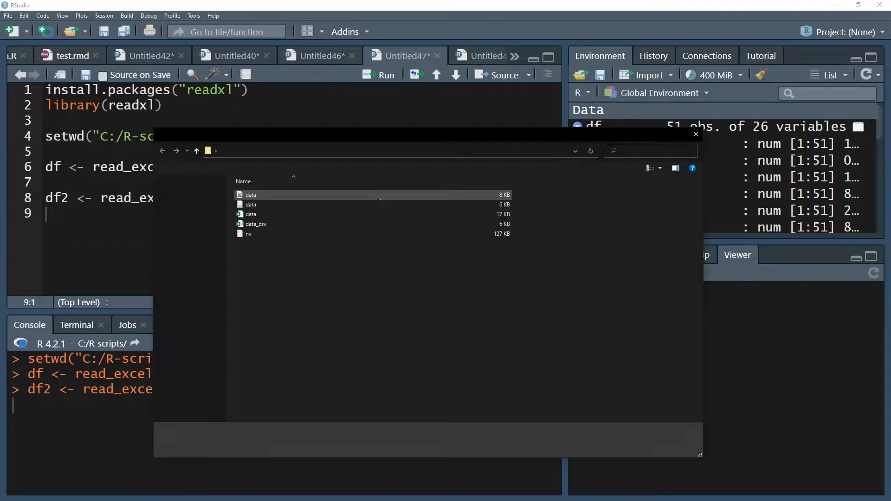
{"action": "left_click", "coordinate": [255, 223]}
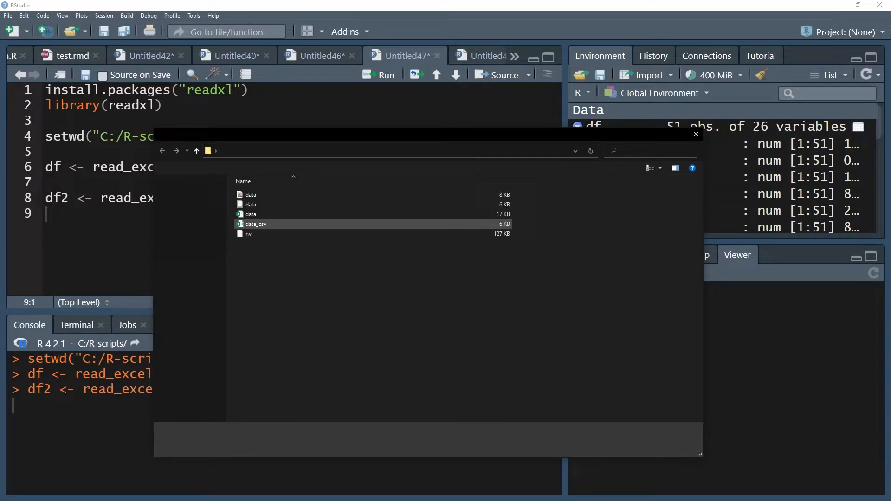
{"action": "left_click", "coordinate": [694, 134]}
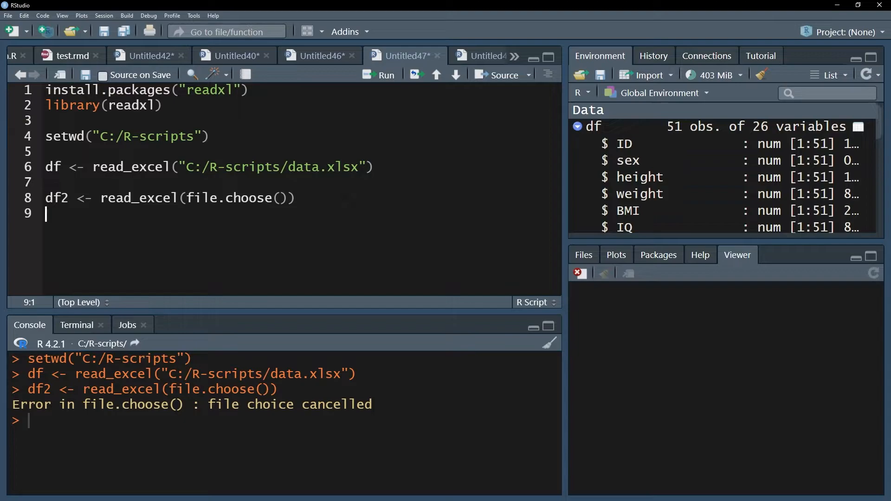
Add sheet = "data2" to the df read_excel call and continue on a new line
{"action": "type", "text": ", sheet ="}
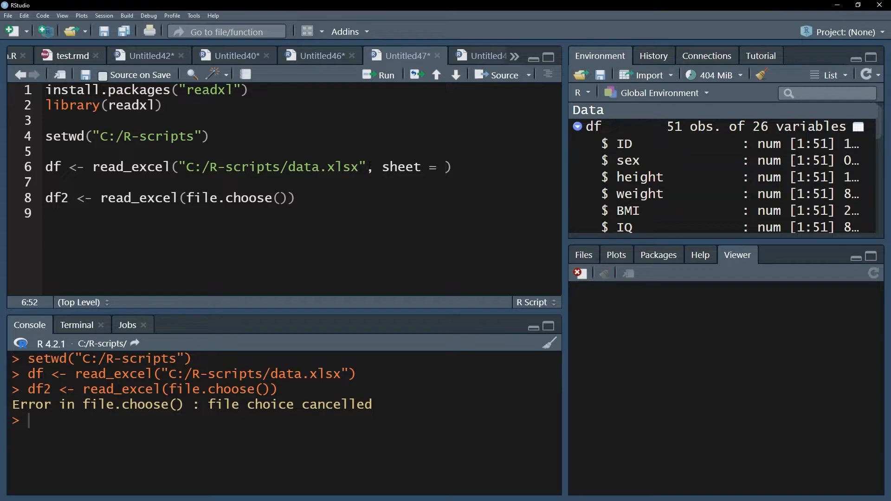
{"action": "left_click", "coordinate": [445, 167]}
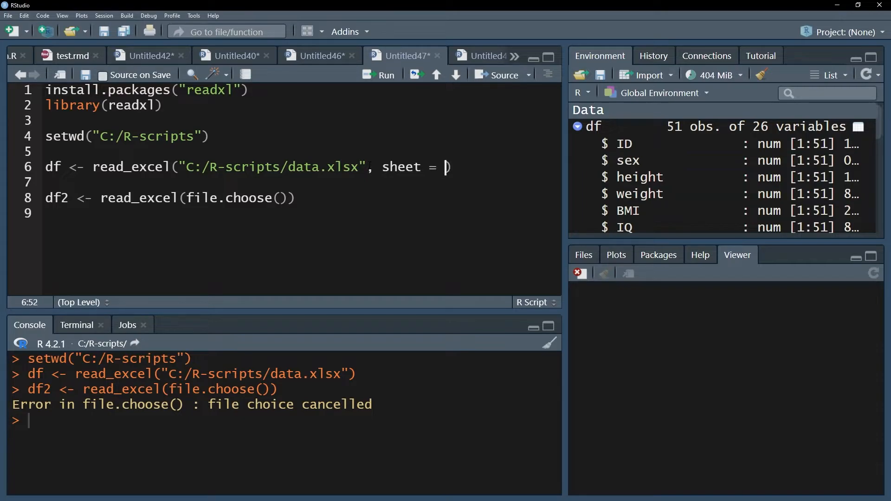
{"action": "type", "text": "\"\""}
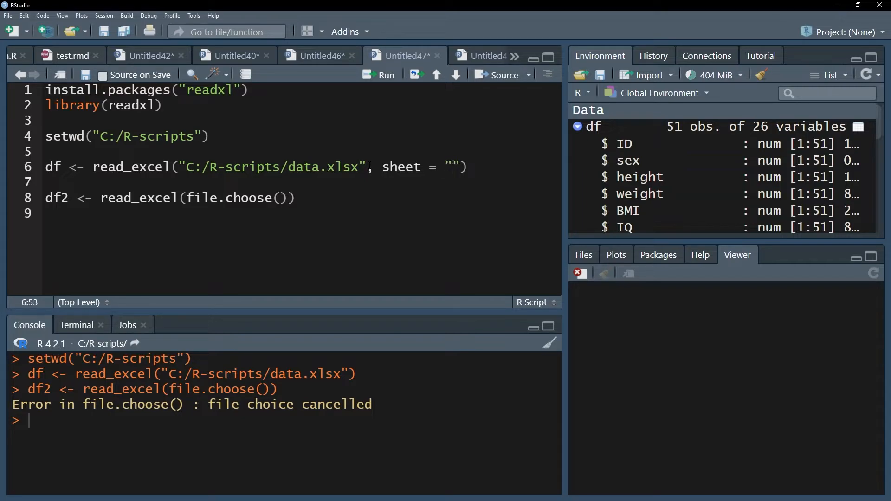
{"action": "type", "text": "data2"}
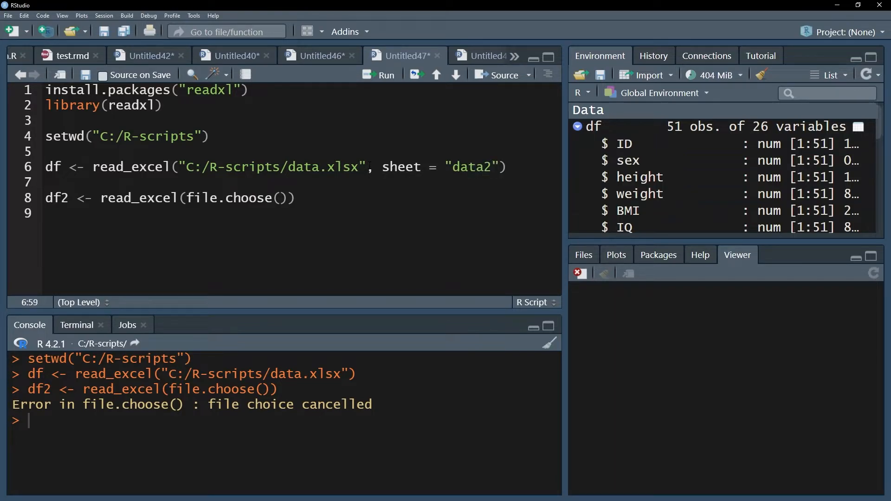
{"action": "key", "text": "Enter"}
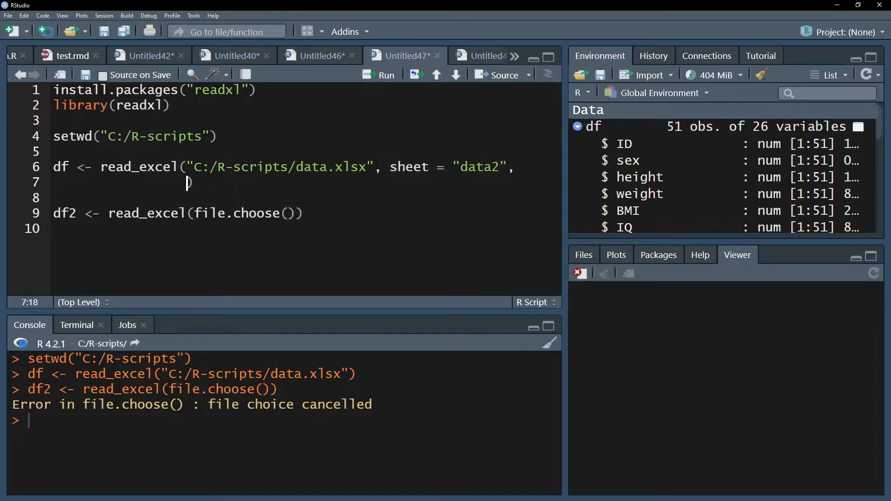
Add na = "NA" to the call, followed by a comma
{"action": "type", "text": "na = \""}
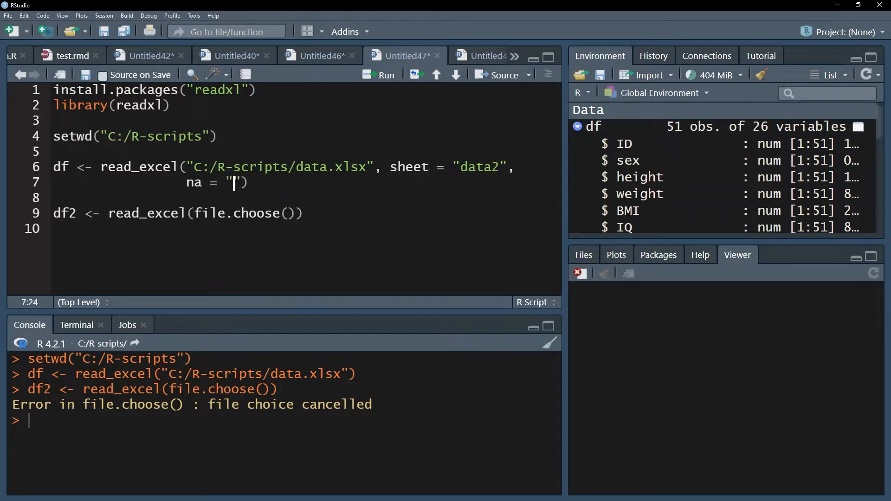
{"action": "type", "text": "NA"}
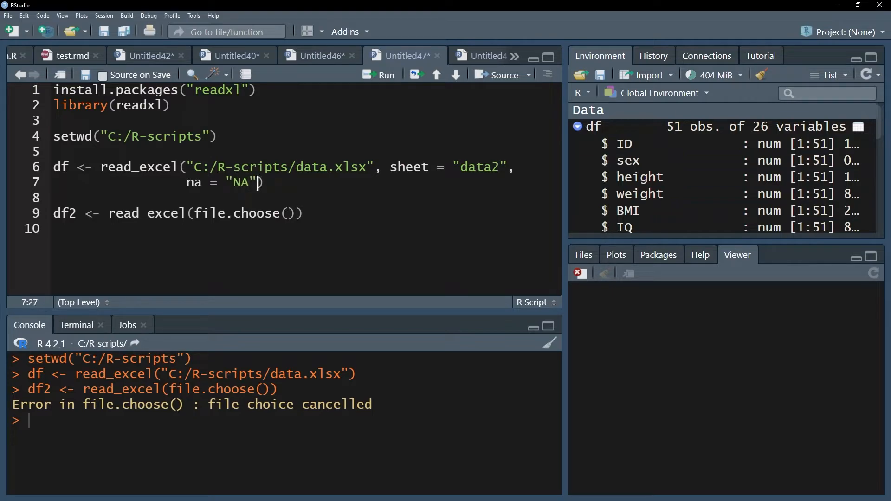
{"action": "type", "text": ","}
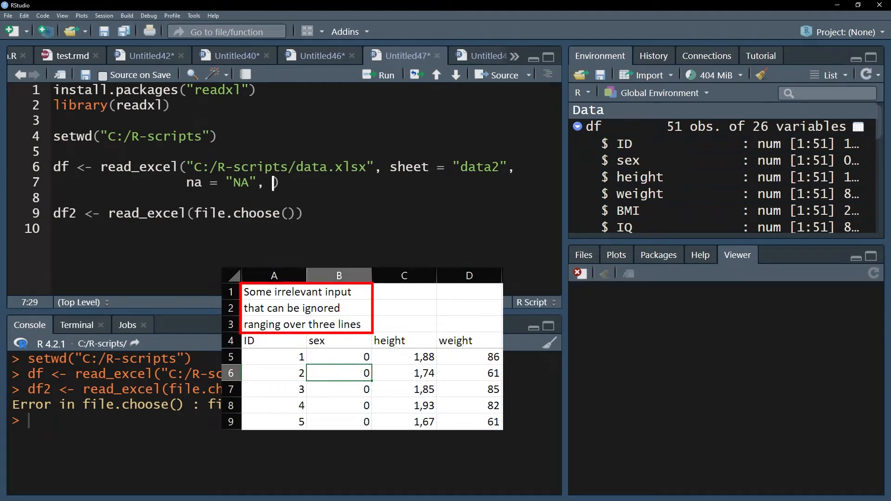
Add range = "B1:C257" and skip = 3 to the read_excel call
{"action": "type", "text": "range ="}
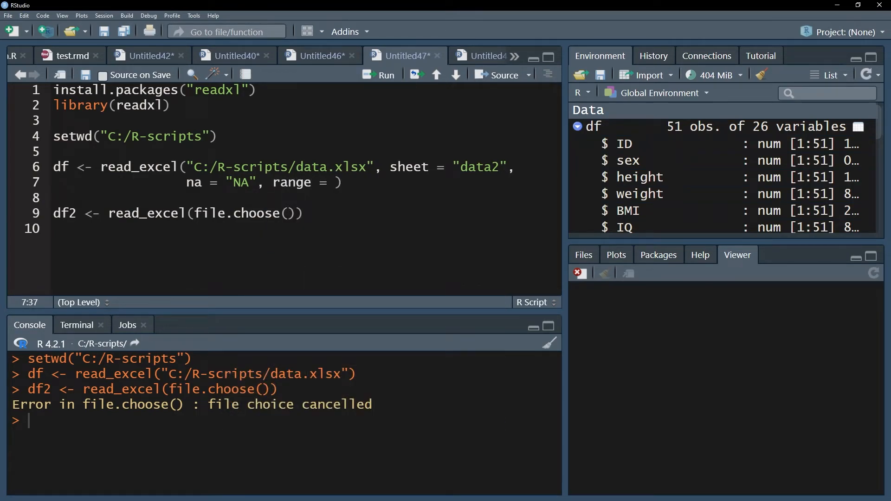
{"action": "type", "text": "\"\""}
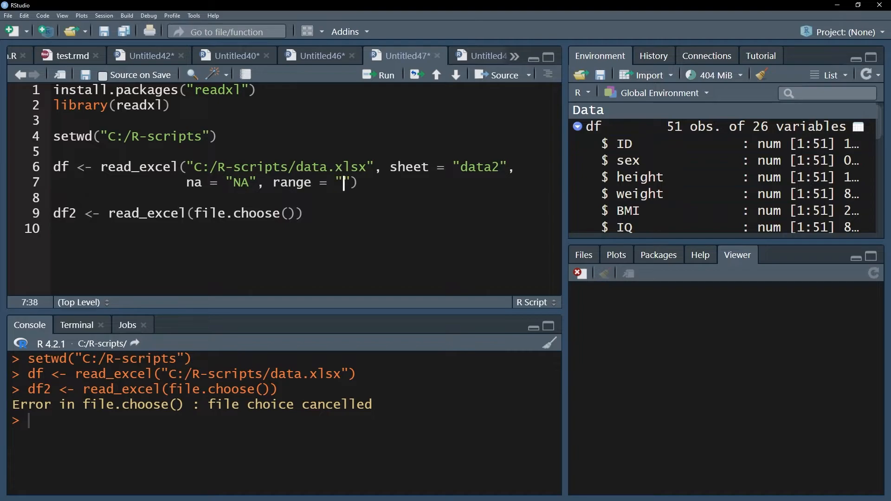
{"action": "type", "text": "B"}
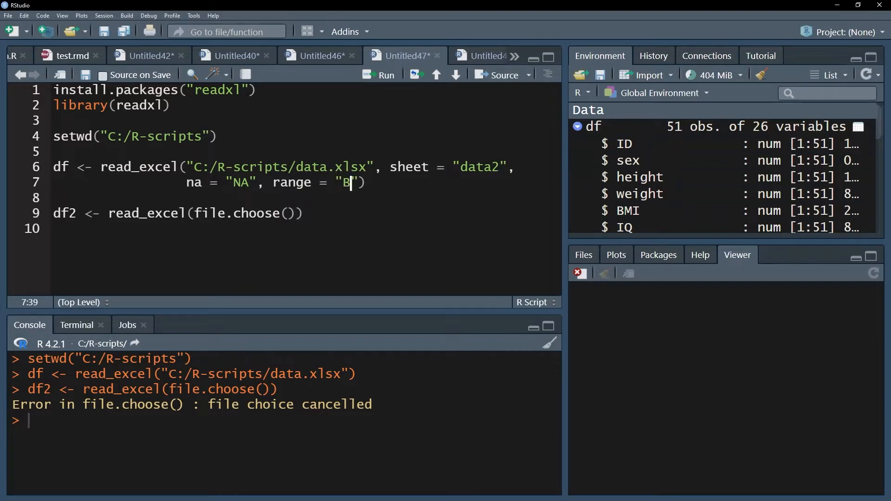
{"action": "type", "text": "1:C"}
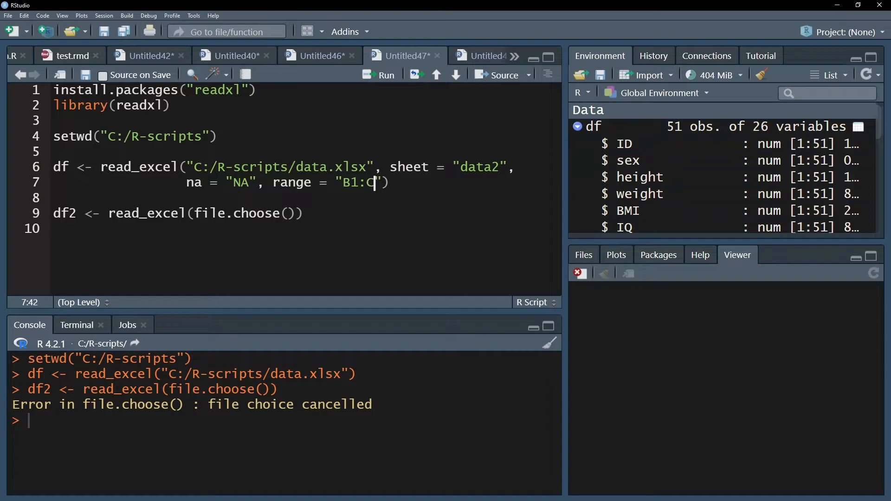
{"action": "type", "text": "257"}
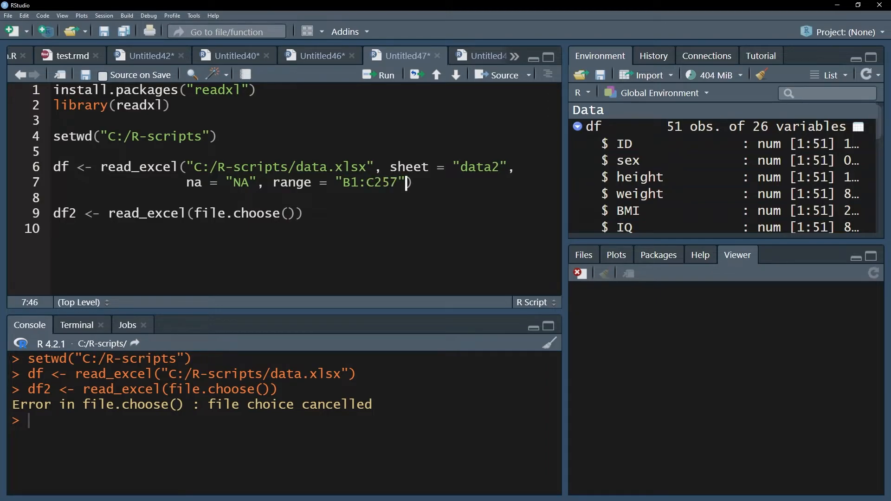
{"action": "type", "text": ", skip"}
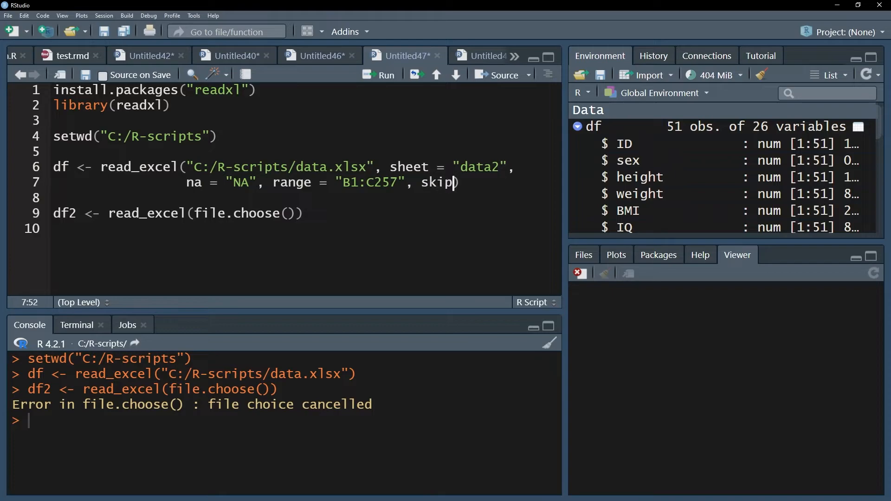
{"action": "type", "text": "= 3,"}
{"action": "type", "text": "t)"}
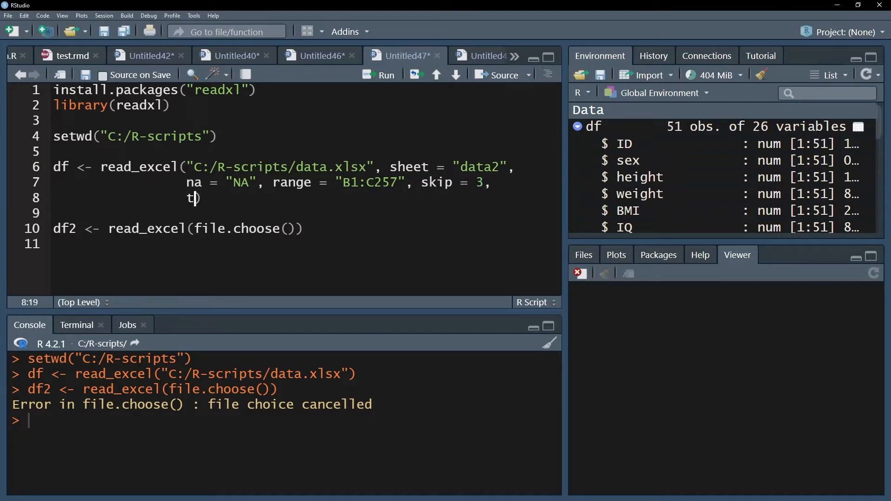
Add trim_ws = TRUE, with a trailing comma, to the read_excel call
{"action": "type", "text": "rim_ws ="}
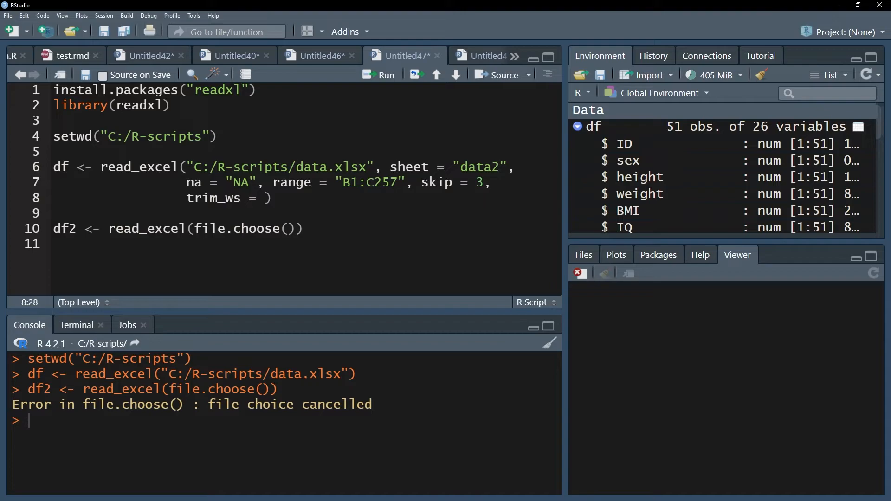
{"action": "left_click", "coordinate": [264, 197]}
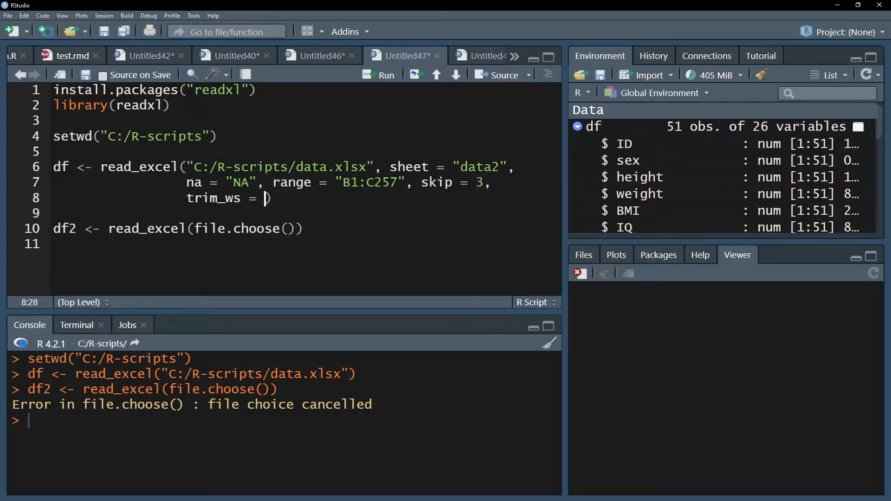
{"action": "type", "text": "TRUE,"}
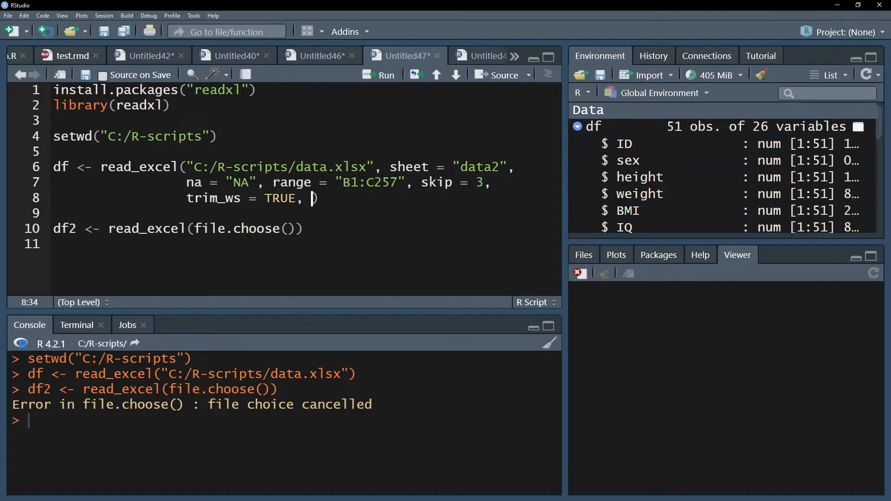
Add col_names = c("row1", "row2") to the read_excel call
{"action": "type", "text": "col"}
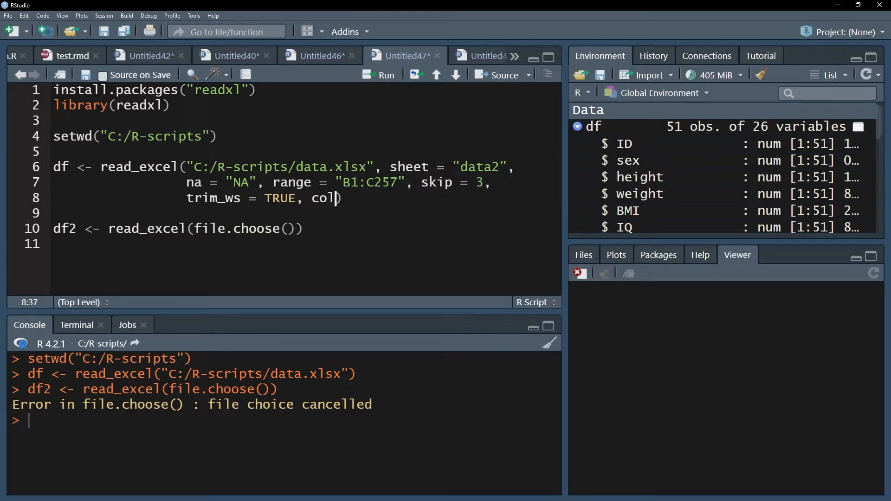
{"action": "type", "text": "_names ="}
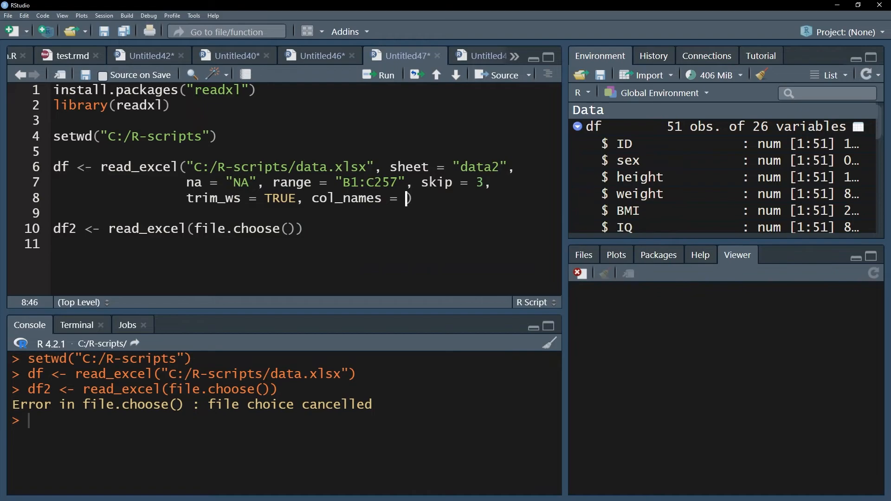
{"action": "type", "text": "c("}
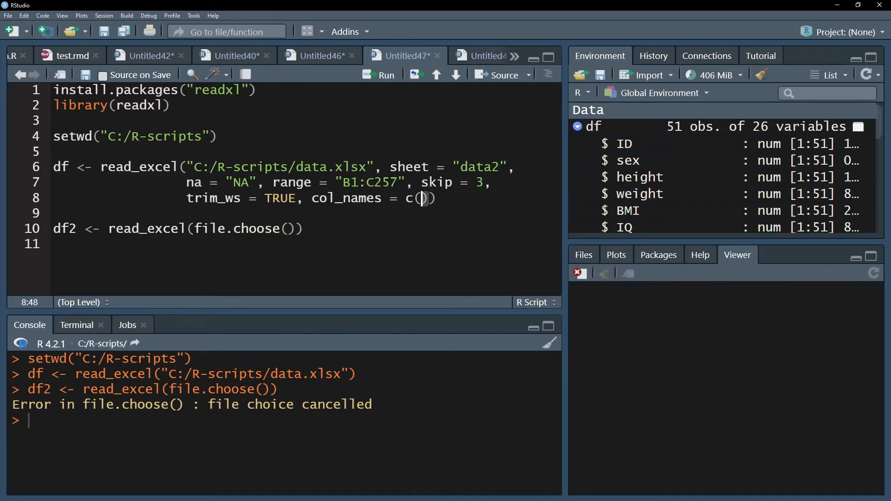
{"action": "type", "text": "\"r"}
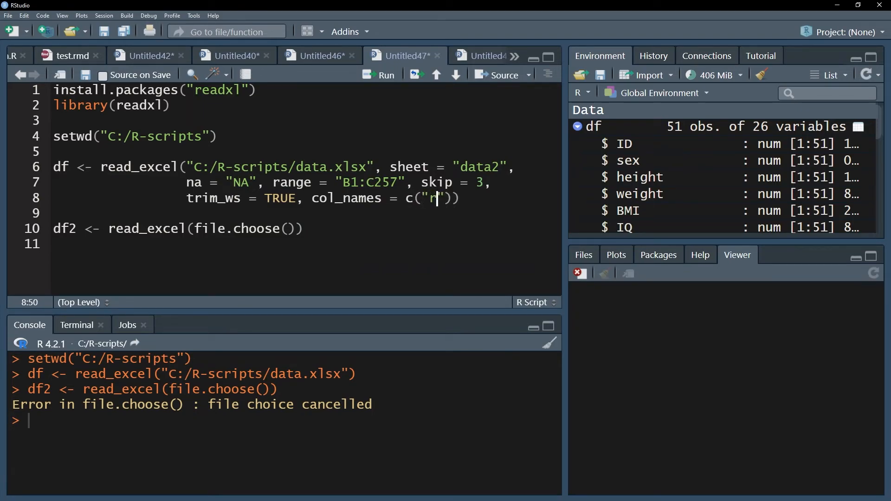
{"action": "type", "text": "ow1\","}
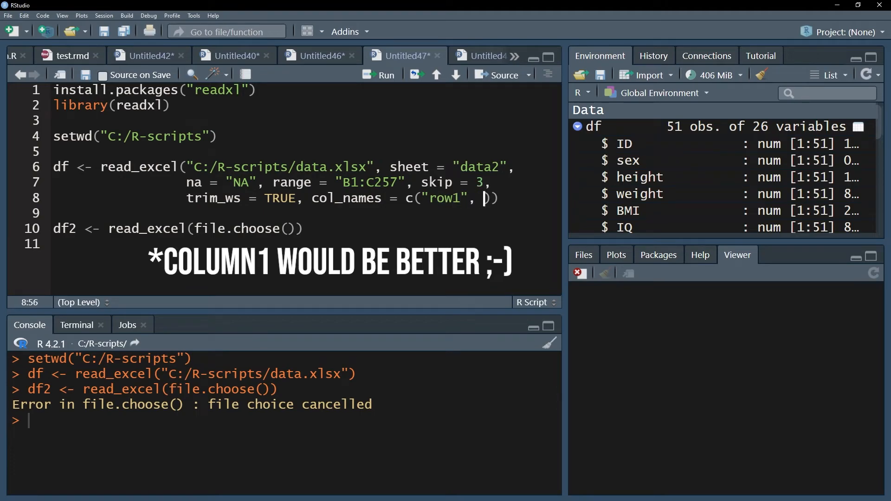
{"action": "type", "text": "\"row"}
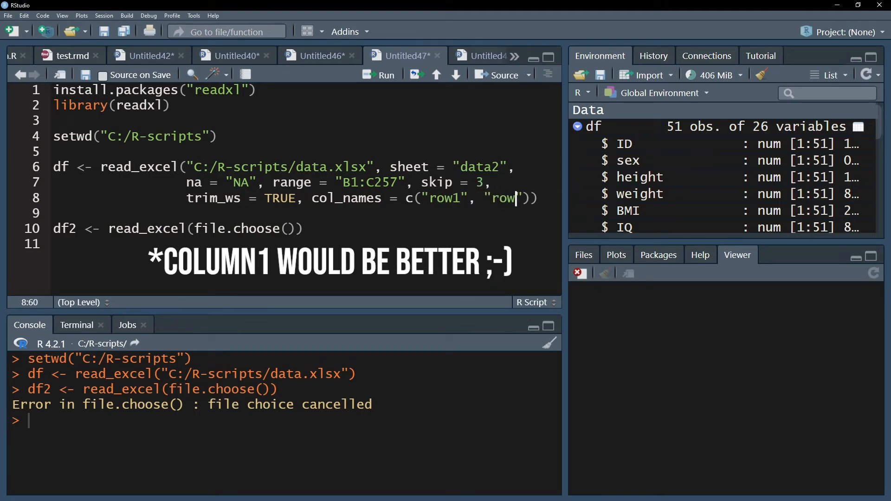
{"action": "type", "text": "2"}
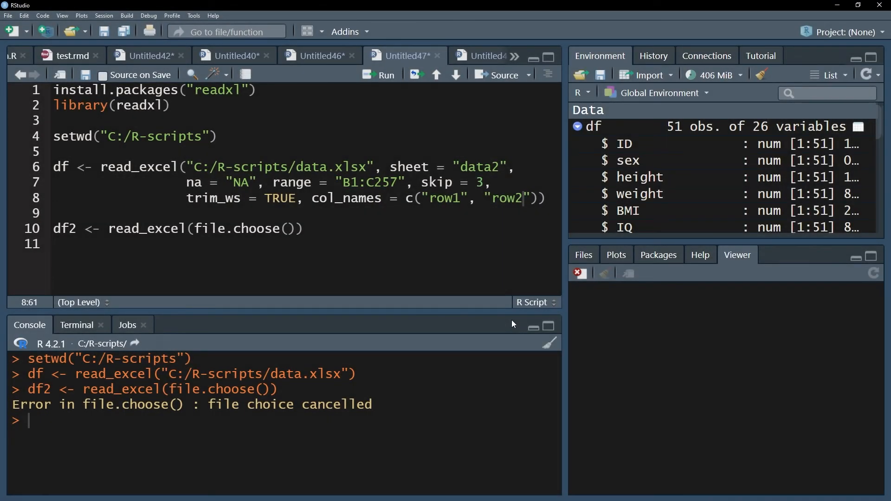
{"action": "mouse_move", "coordinate": [382, 303]}
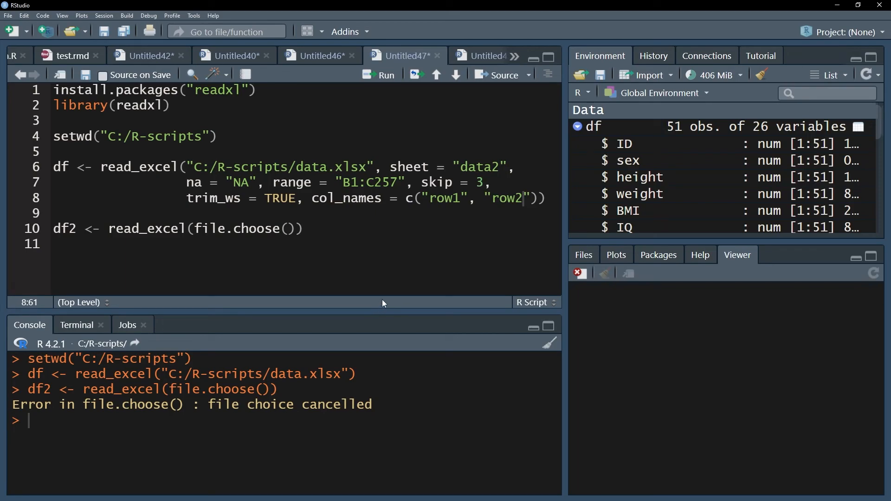
Open the read_excel Help page and scroll down to the col_names argument
{"action": "double_click", "coordinate": [136, 166]}
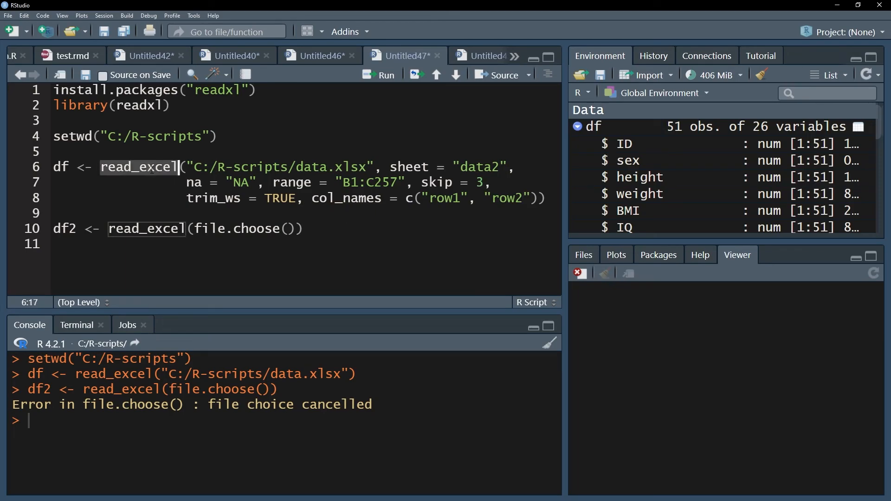
{"action": "mouse_move", "coordinate": [130, 178]}
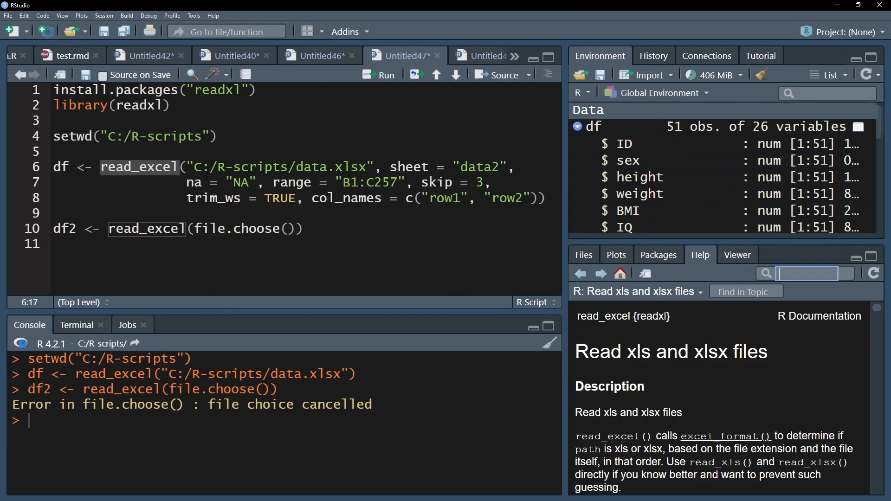
{"action": "scroll", "scroll_direction": "down", "scroll_amount": 3}
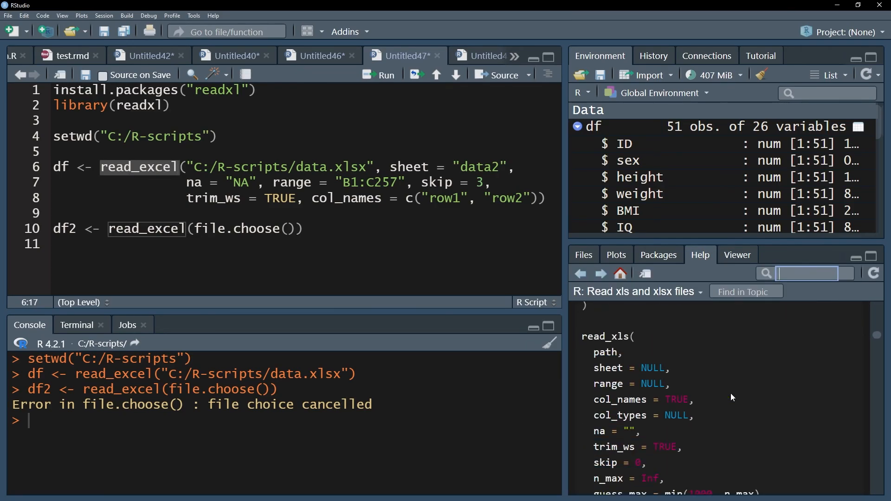
{"action": "scroll", "scroll_direction": "down", "scroll_amount": 3}
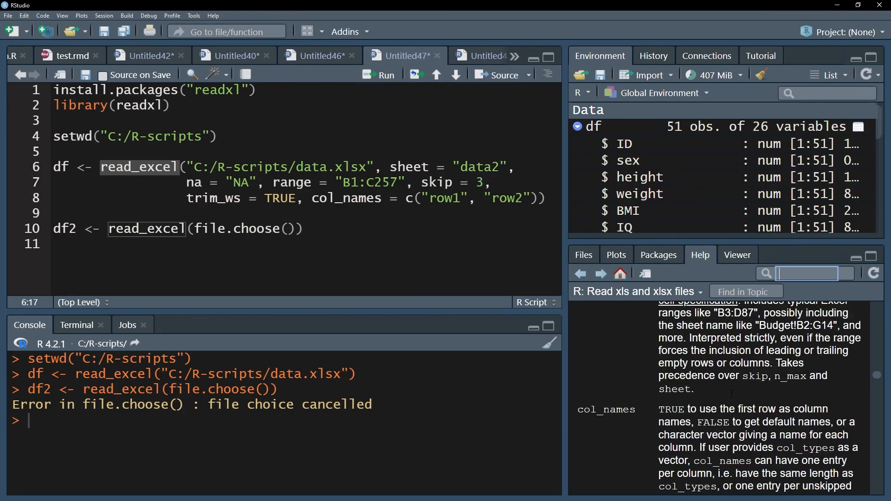